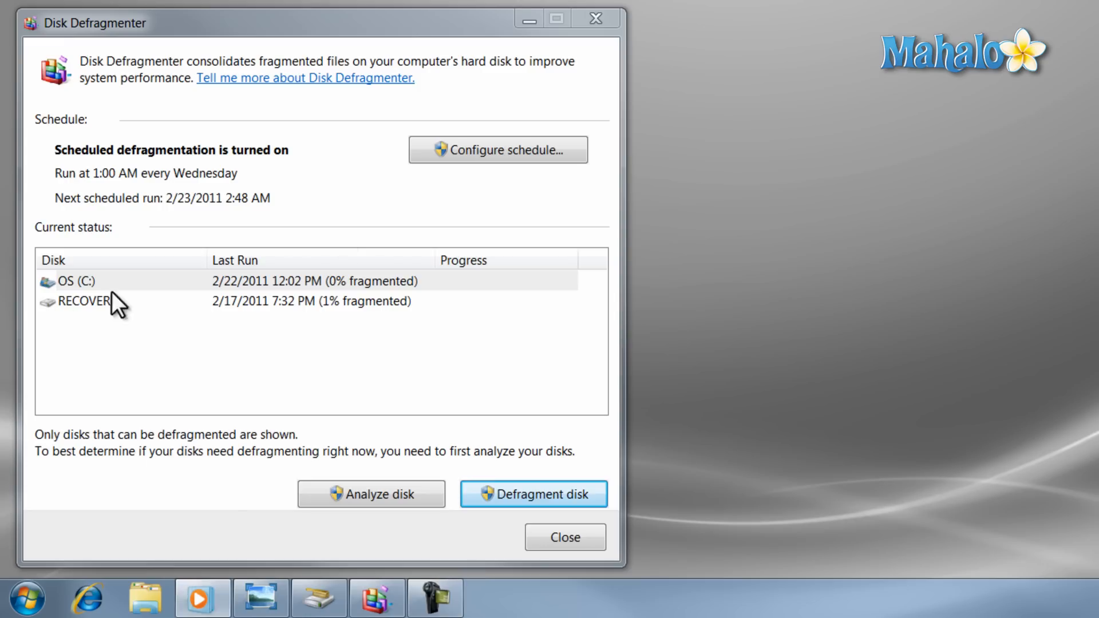
mouse_move(377, 98)
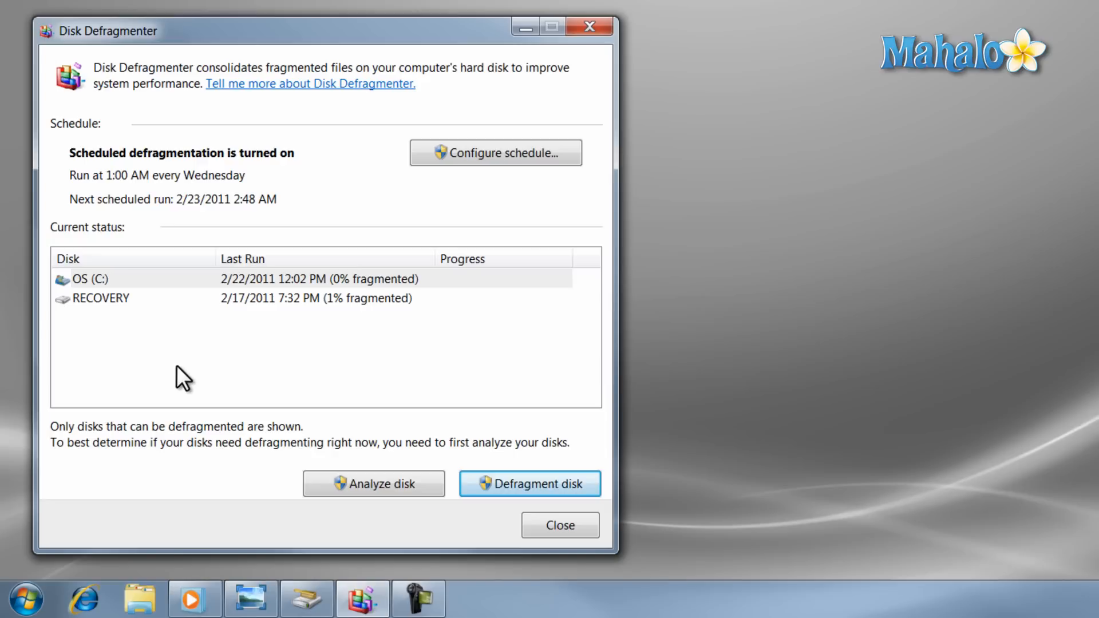
mouse_move(133, 509)
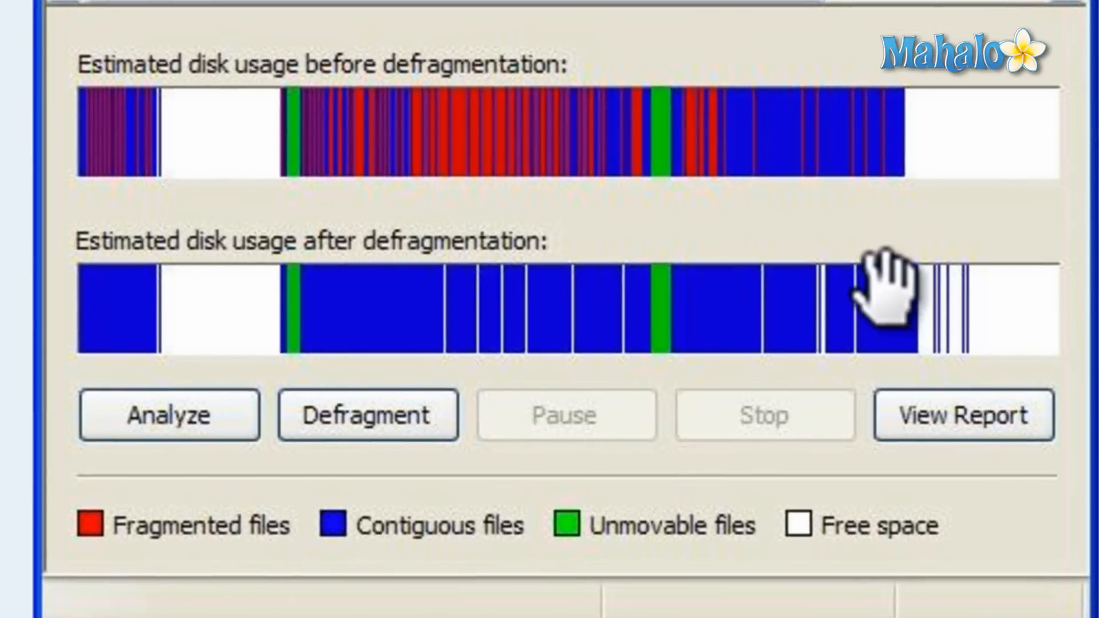
mouse_move(273, 126)
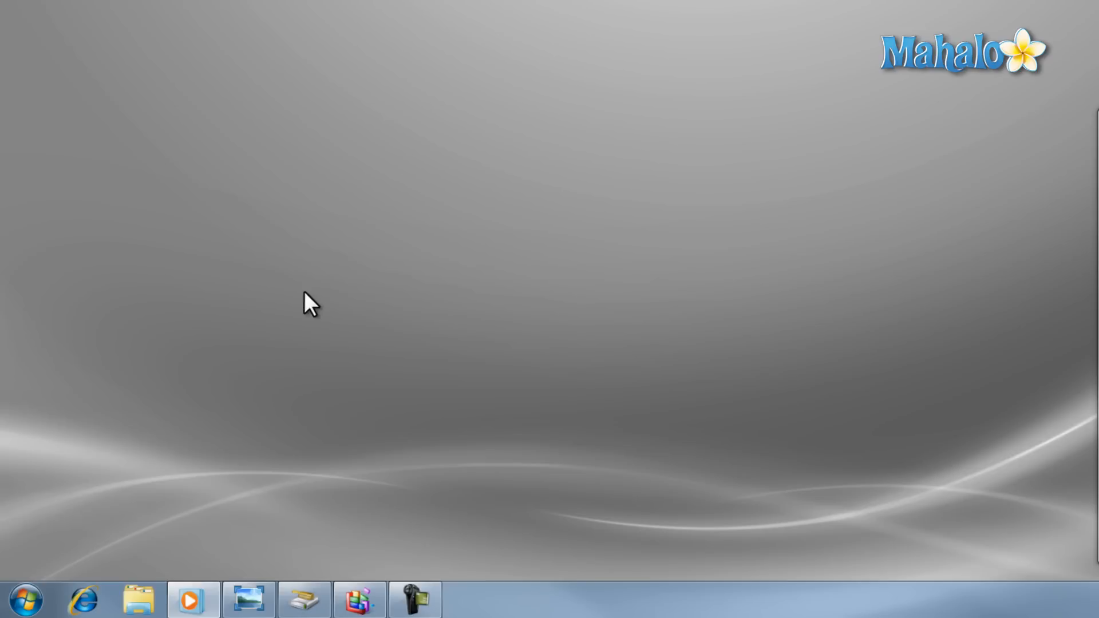
From Start > Computer, reach the OS (C:) drive's Properties and launch Disk Cleanup.
click(27, 600)
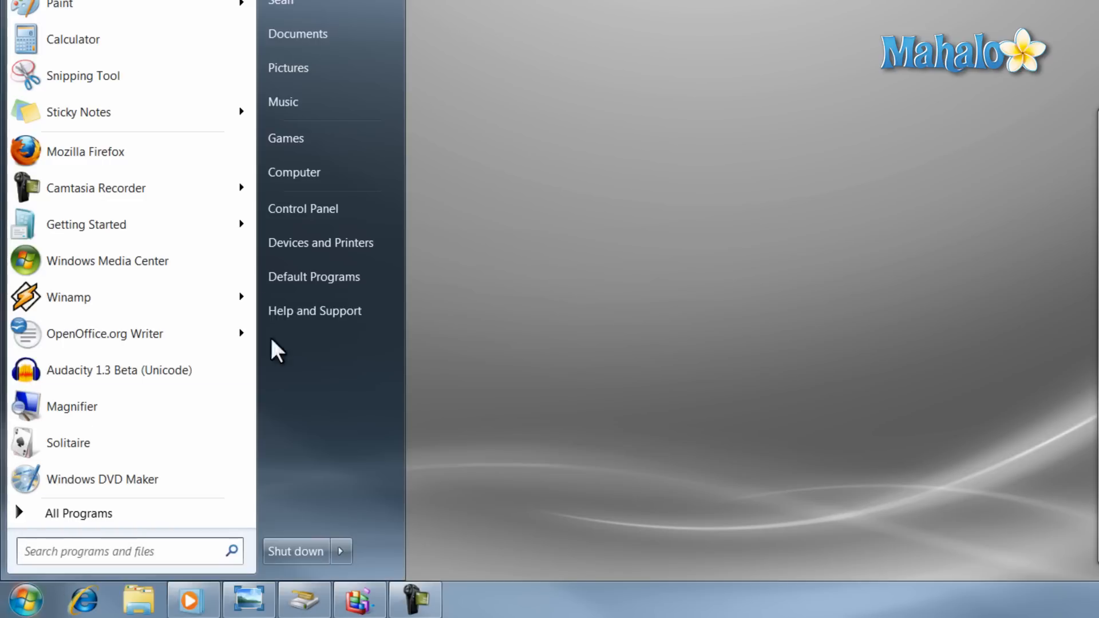
click(294, 172)
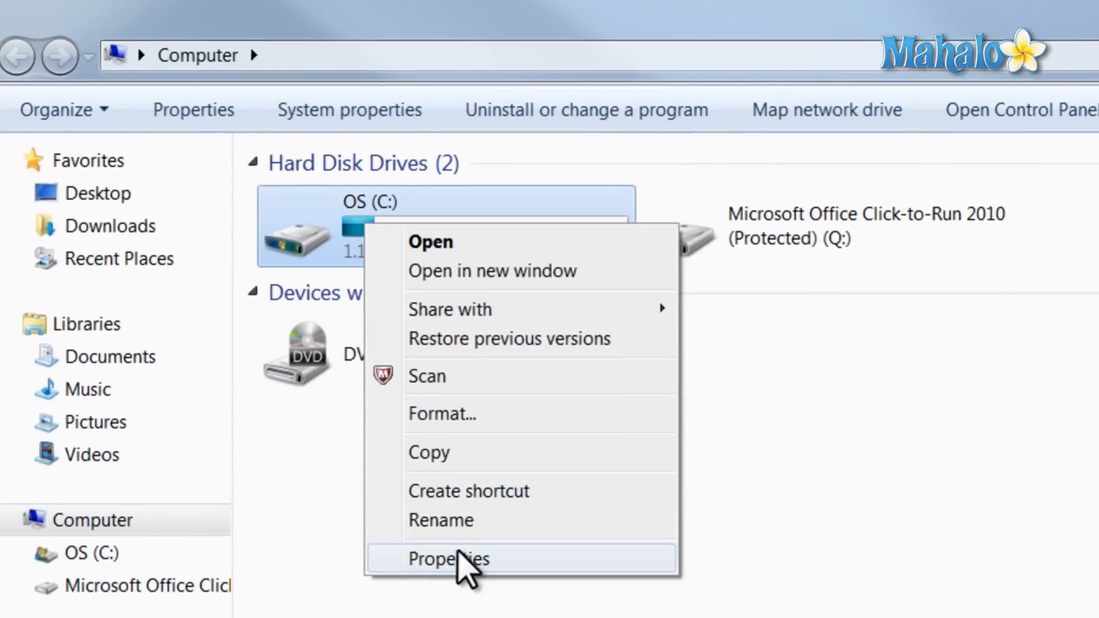
click(448, 559)
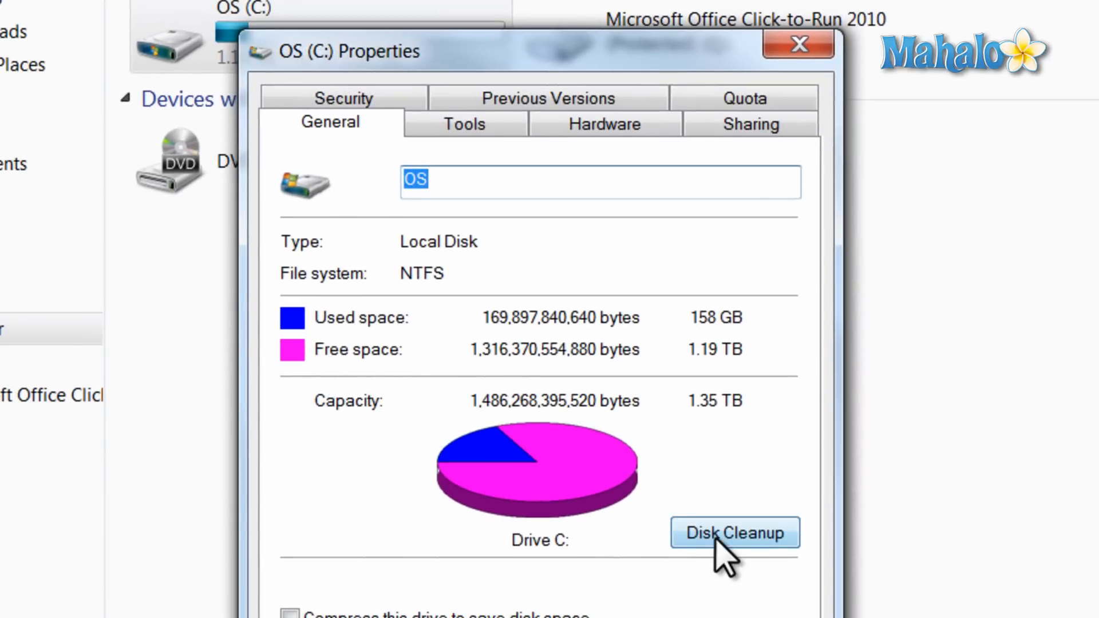
click(733, 533)
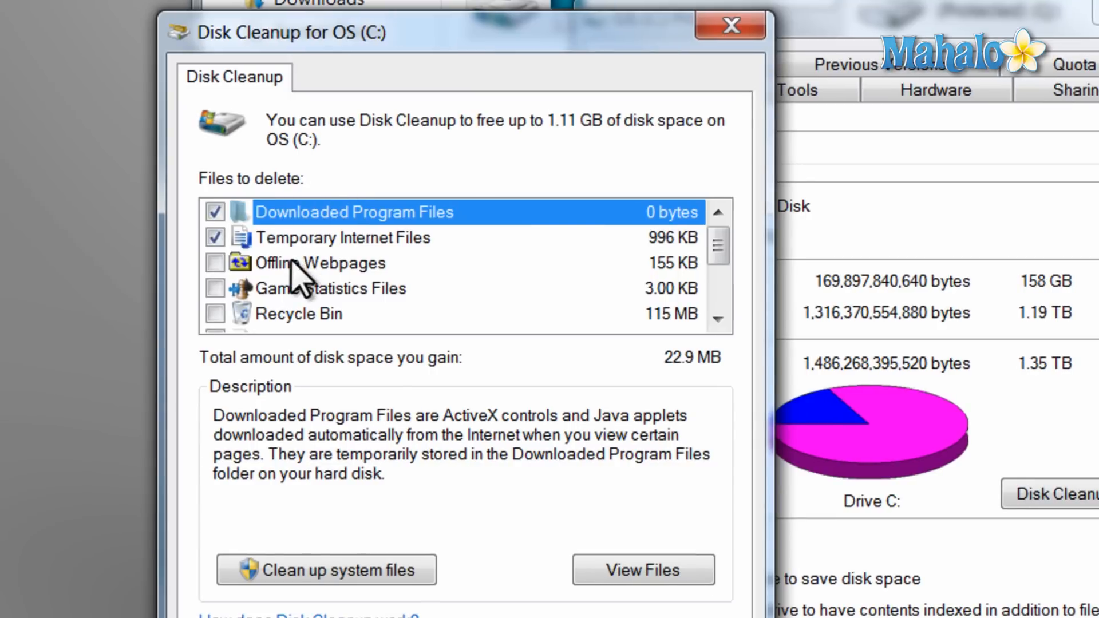
Review the Recycle Bin and temporary files categories, then confirm permanently deleting the checked files.
click(297, 313)
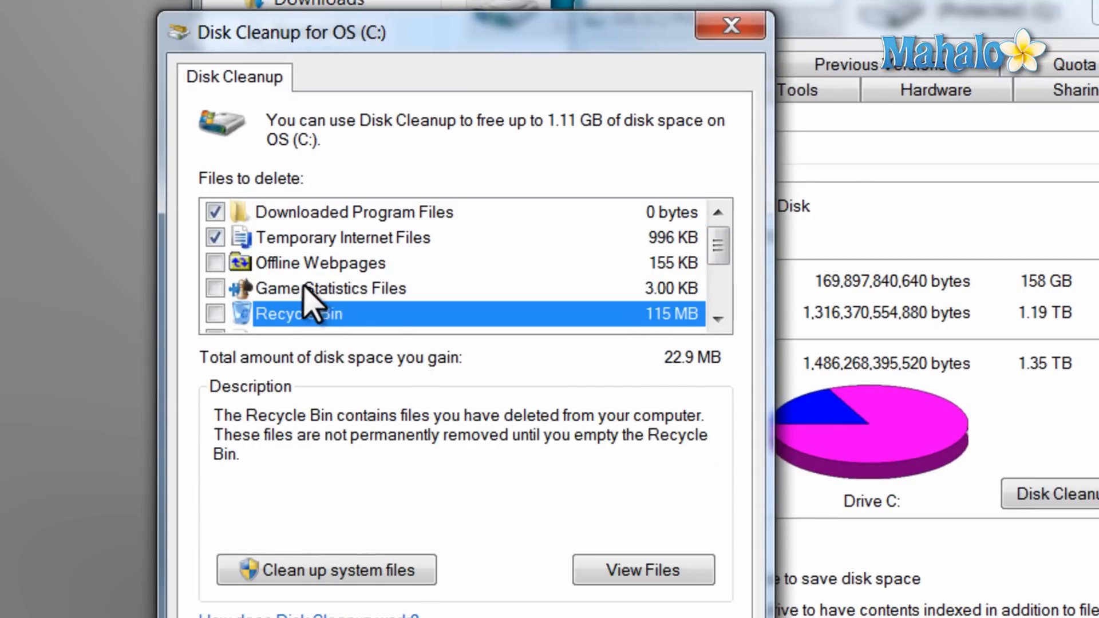
click(319, 263)
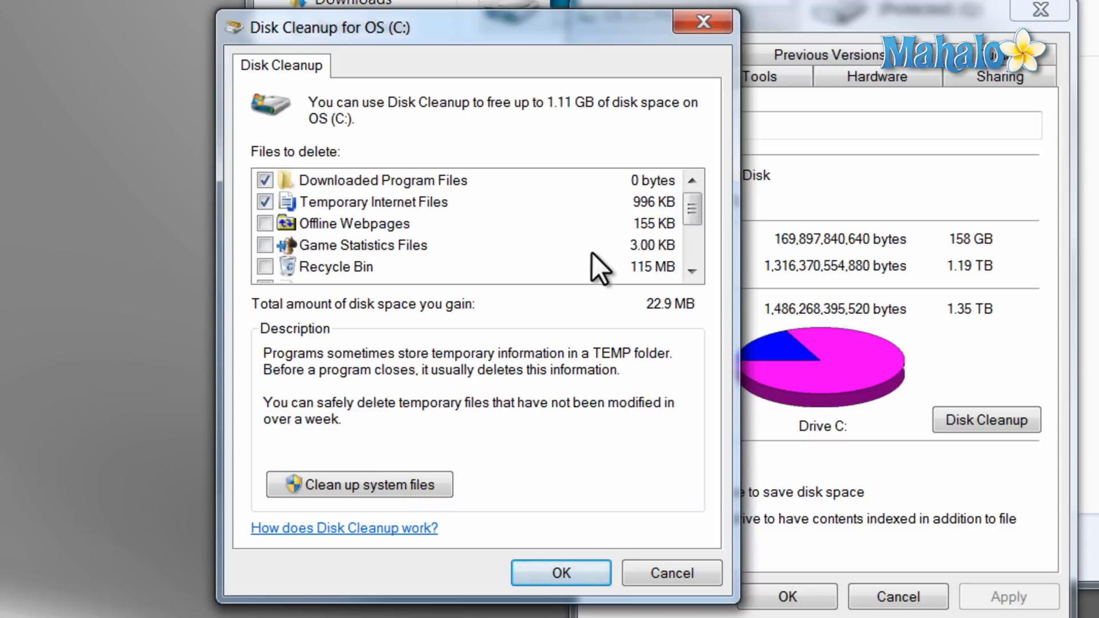
click(560, 572)
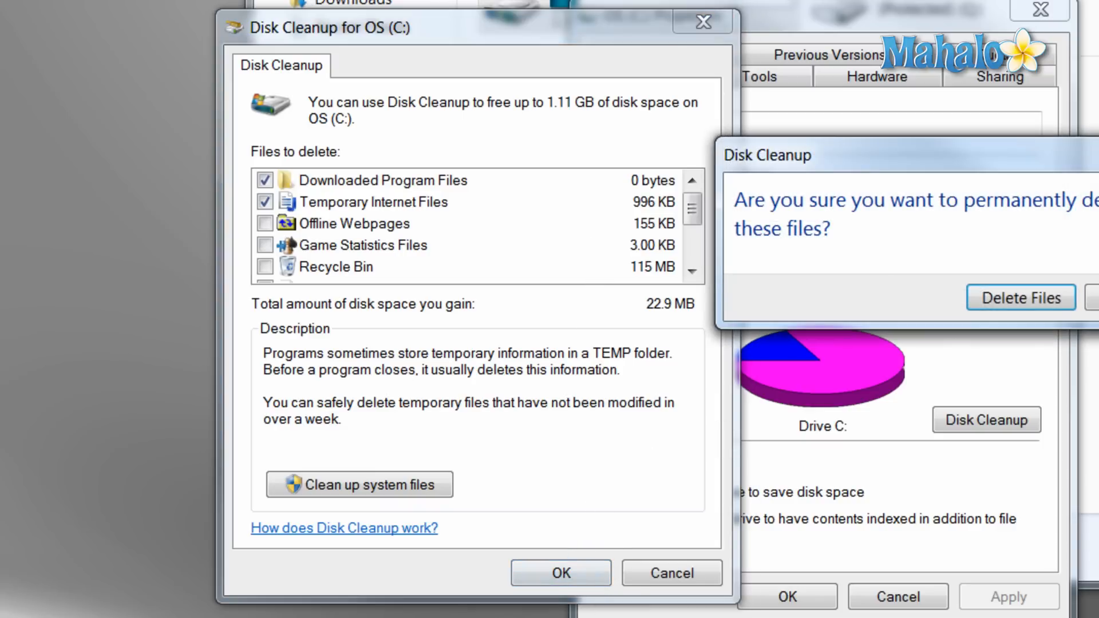
click(1021, 298)
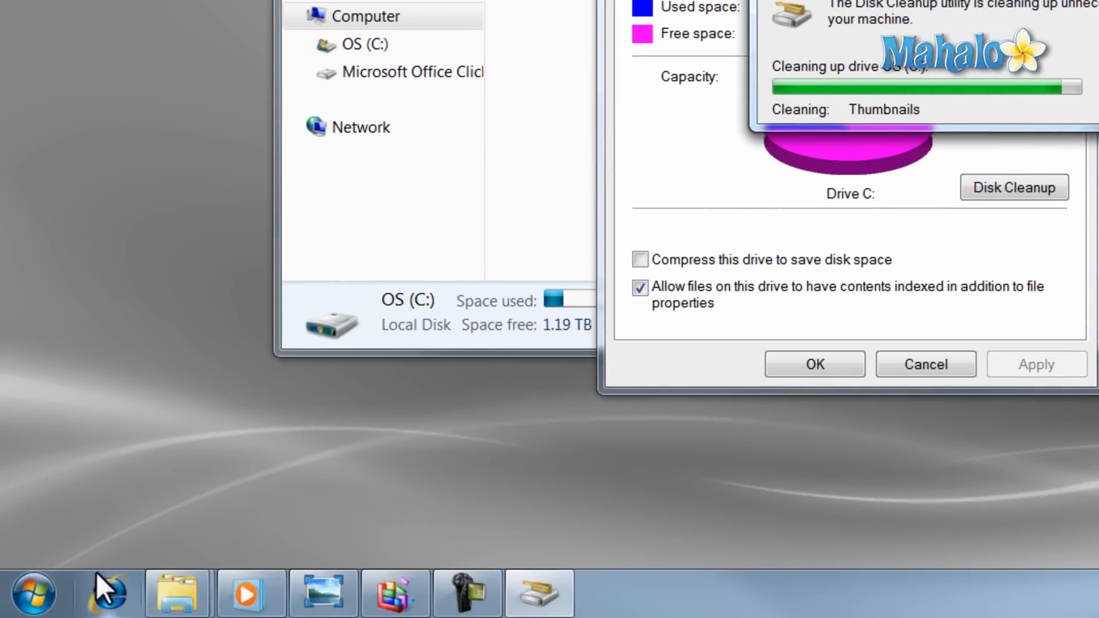
click(32, 594)
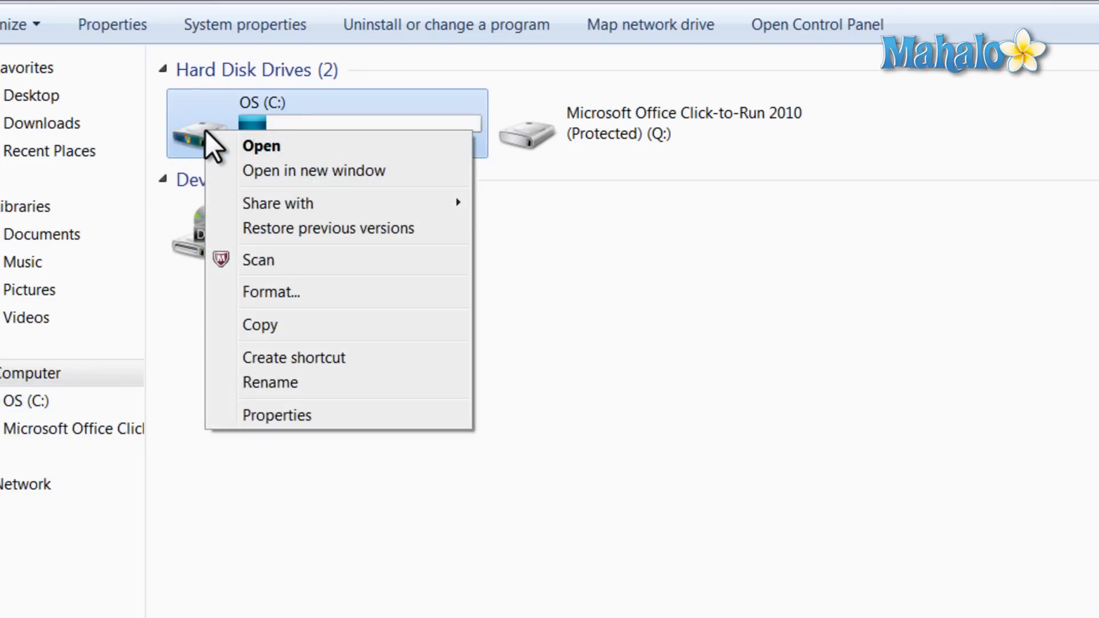
From OS (C:) Properties, use the Tools tab's Defragment now to launch Disk Defragmenter.
click(275, 415)
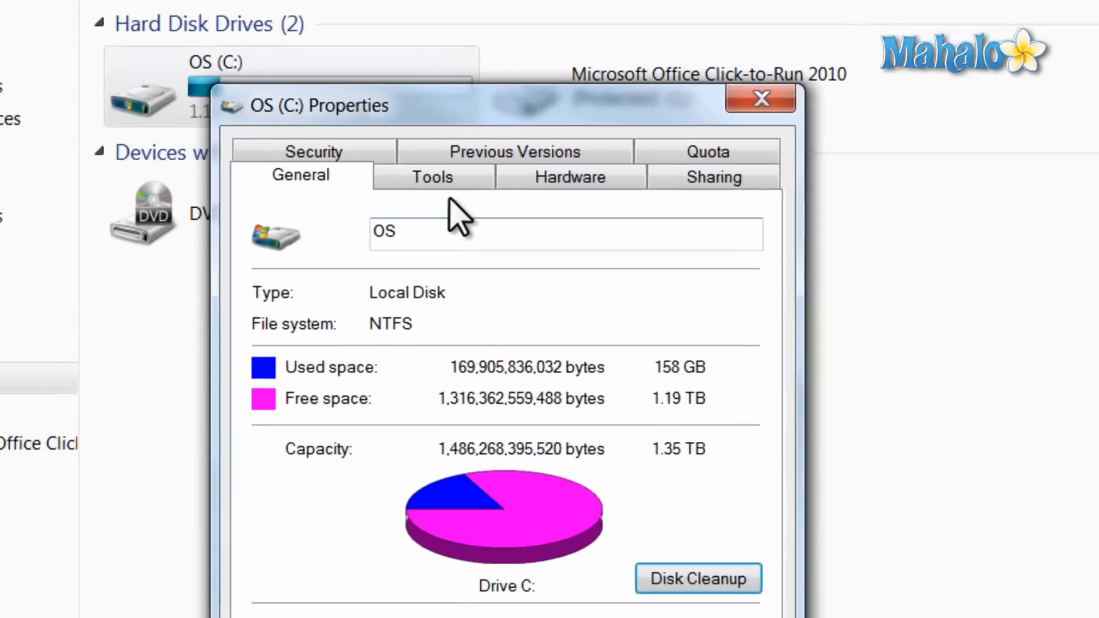
click(432, 176)
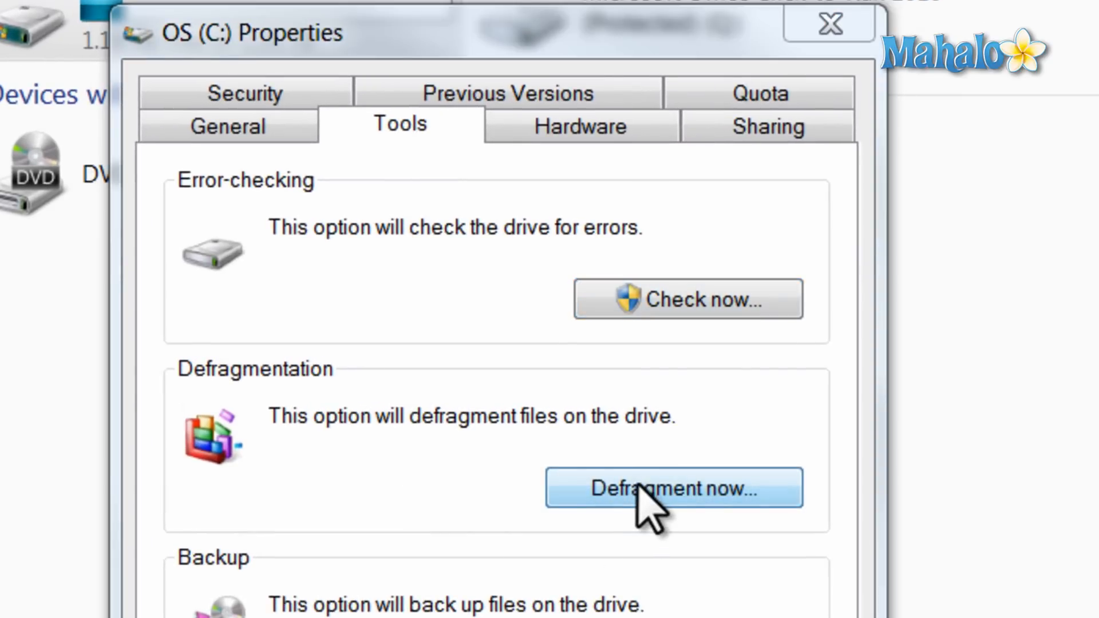
click(672, 489)
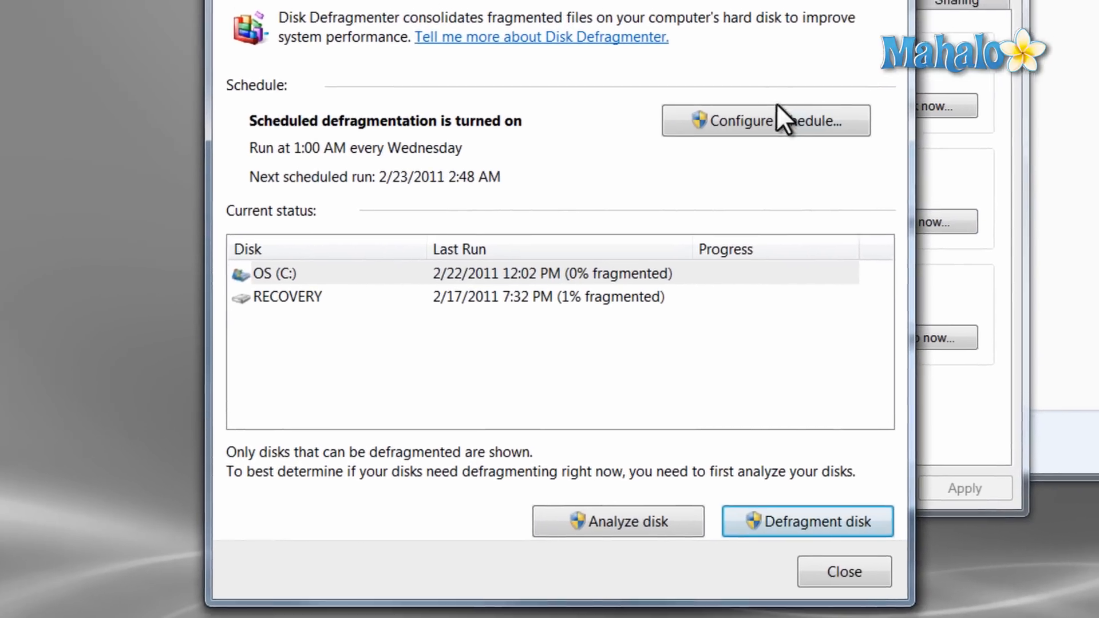
click(765, 121)
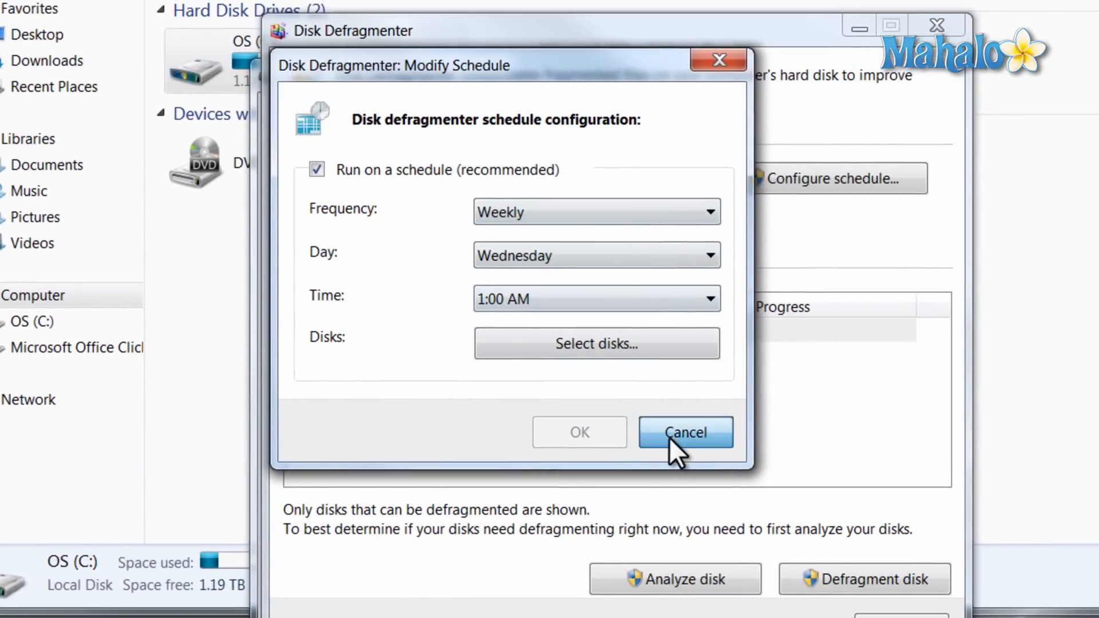
click(684, 431)
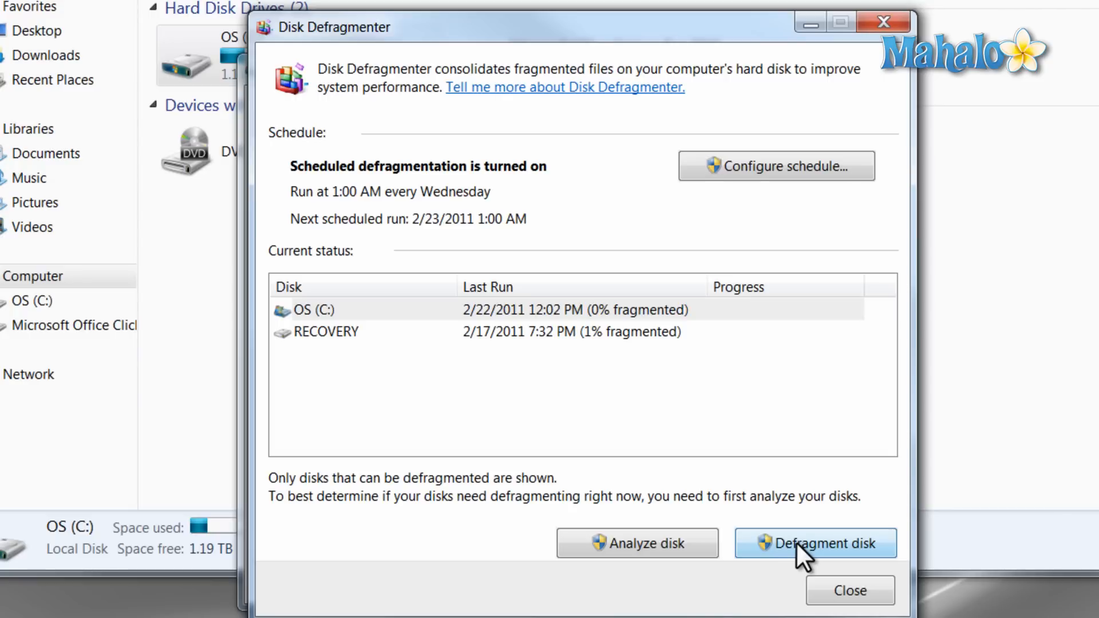
mouse_move(666, 361)
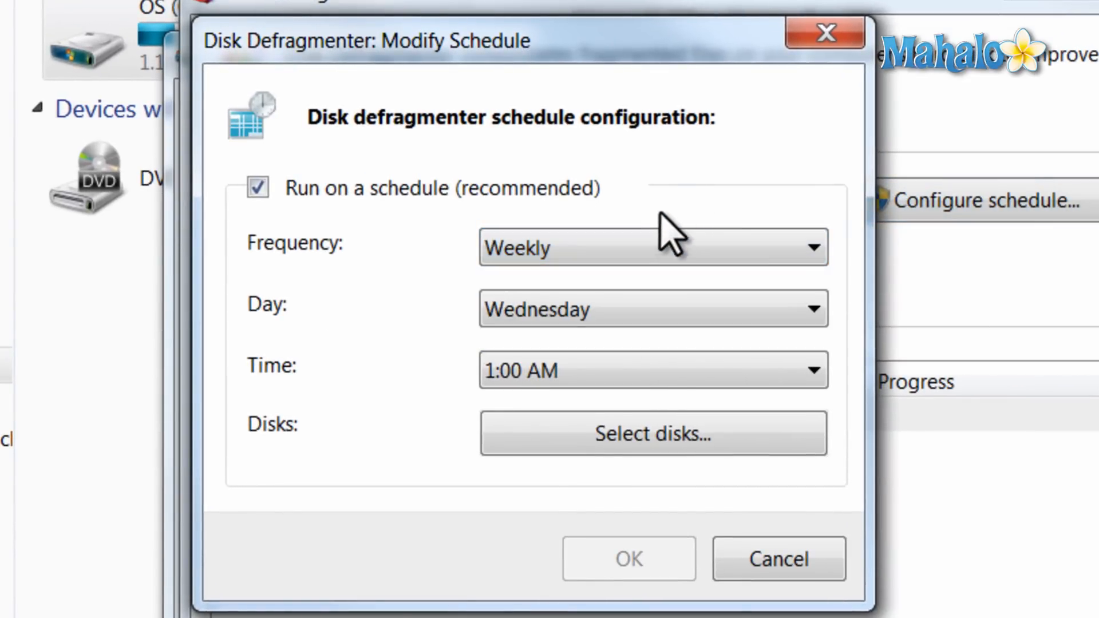
mouse_move(637, 309)
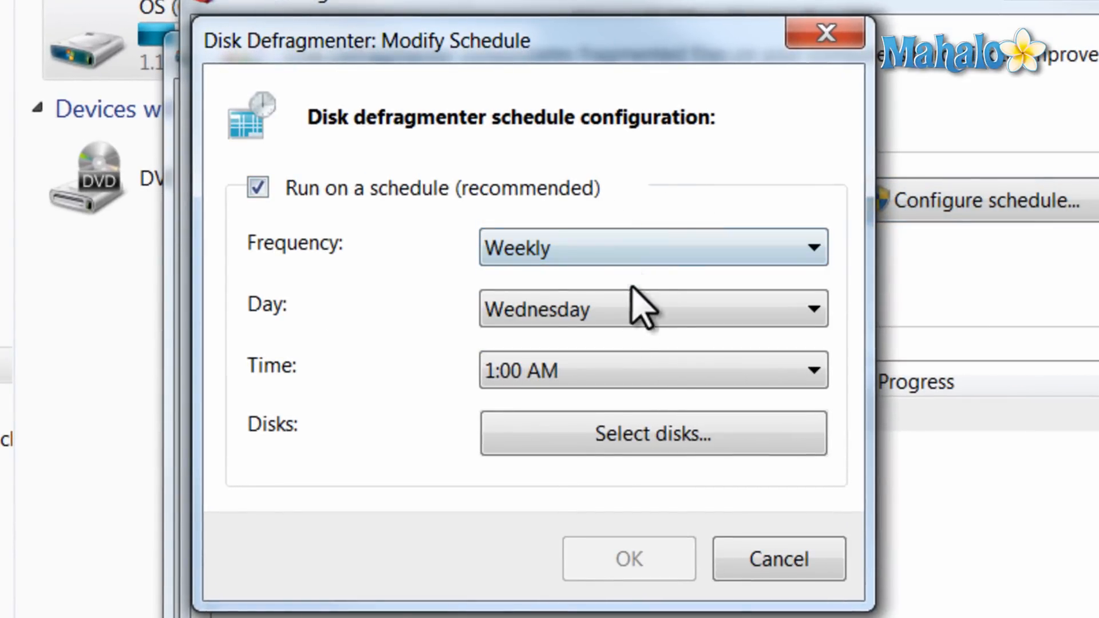
Show the schedule's disk selection list with OS (C:) and RECOVERY included.
click(653, 433)
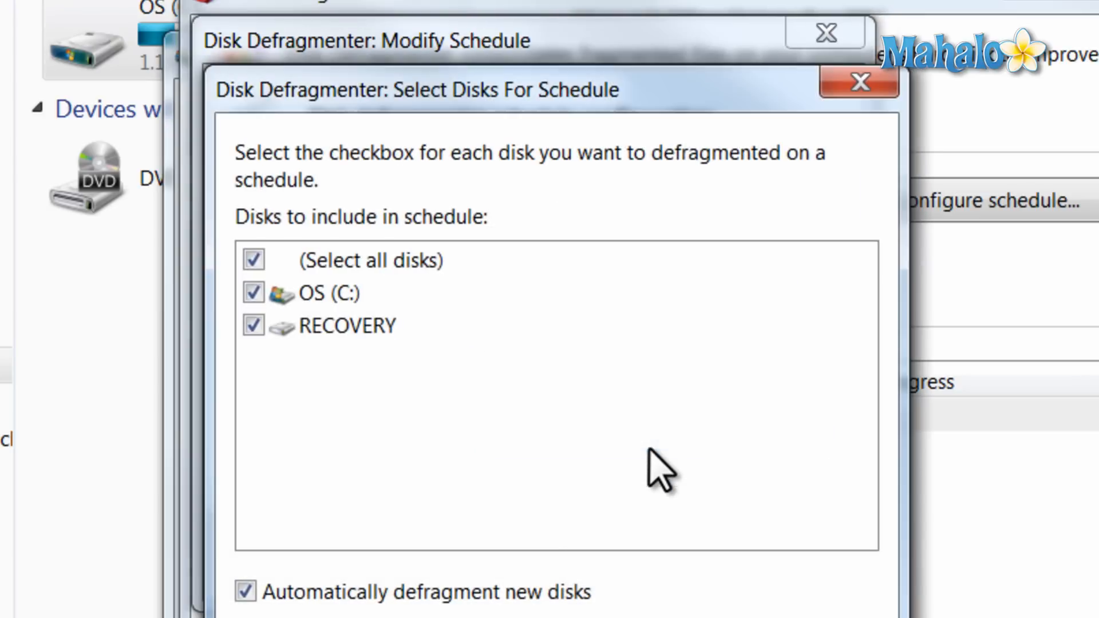